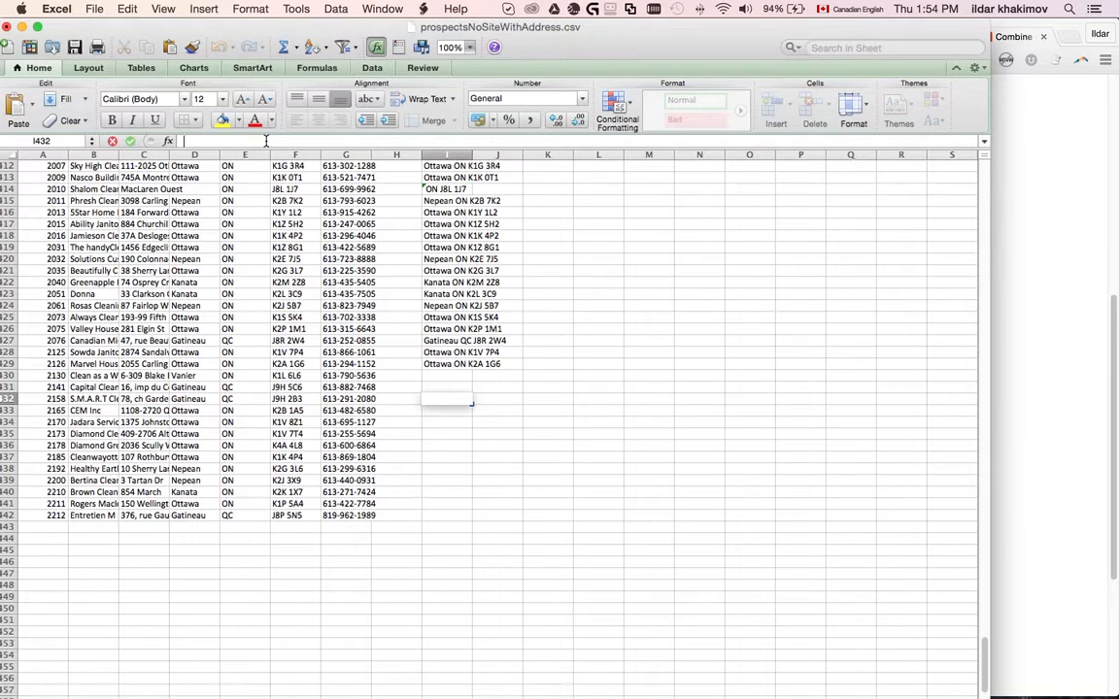
# - Enter =(D432&" "&E432&" "&F432) in I432 to join city, province and postal code
pyautogui.write('=(D432')
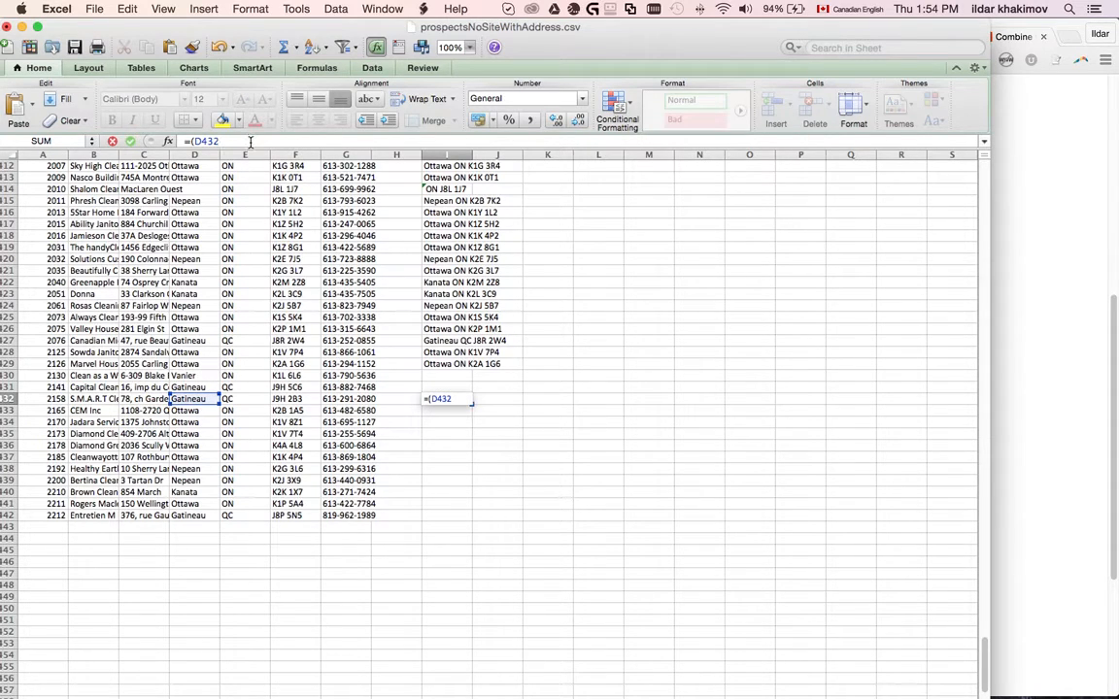
pyautogui.write('&"')
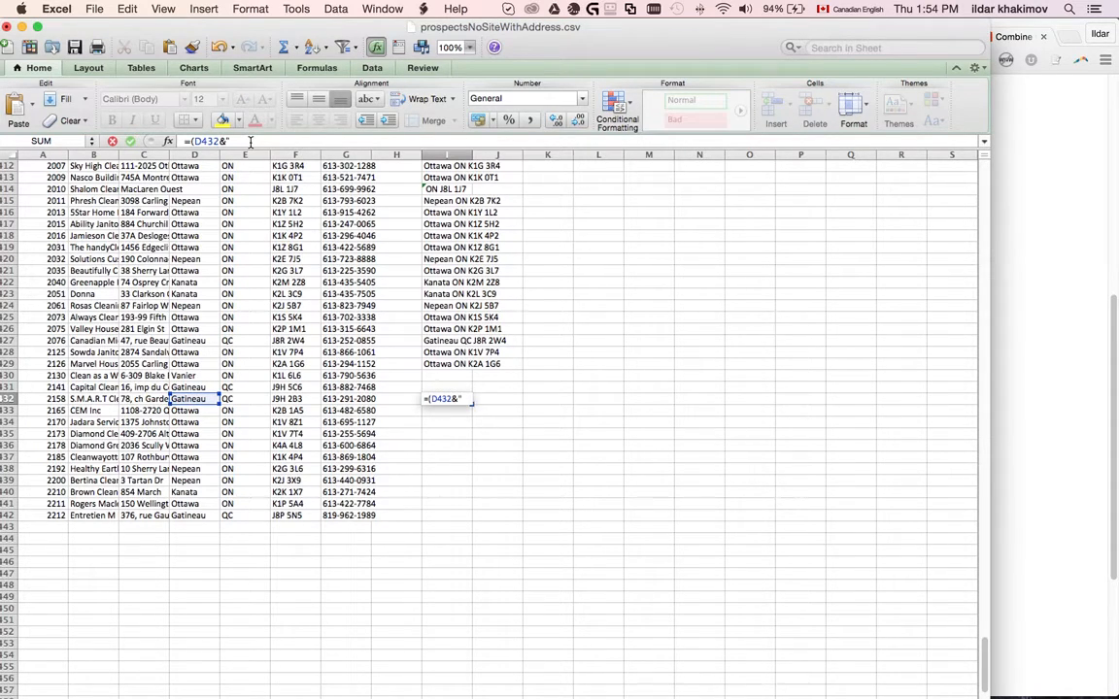
pyautogui.write('" "')
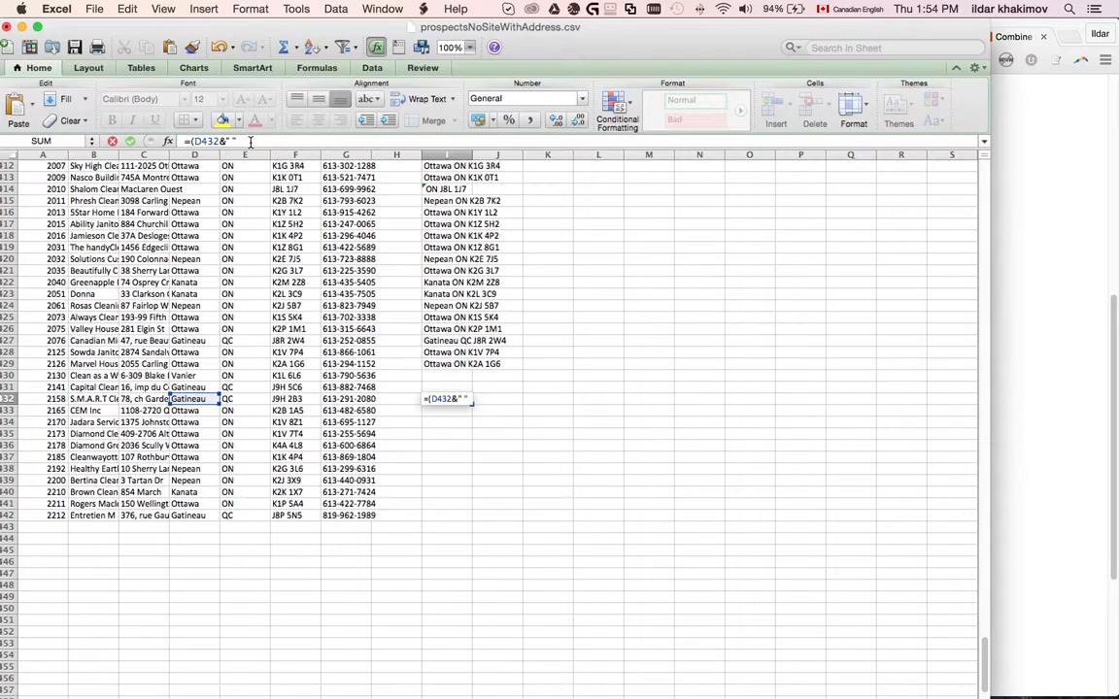
pyautogui.click(245, 398)
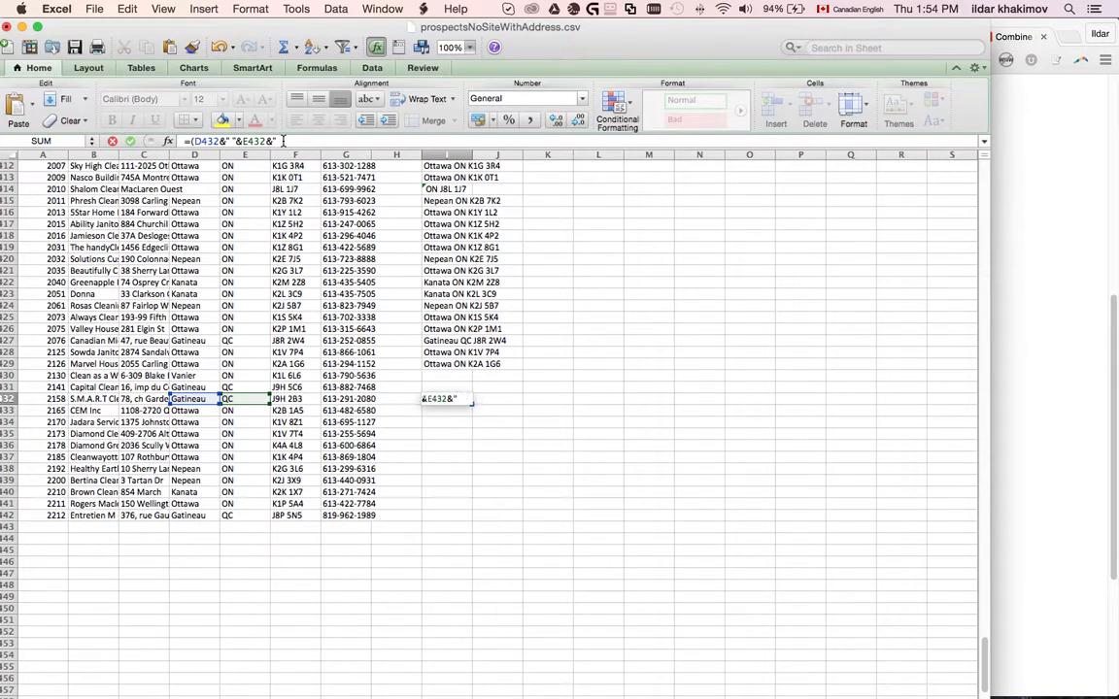
pyautogui.write('"&')
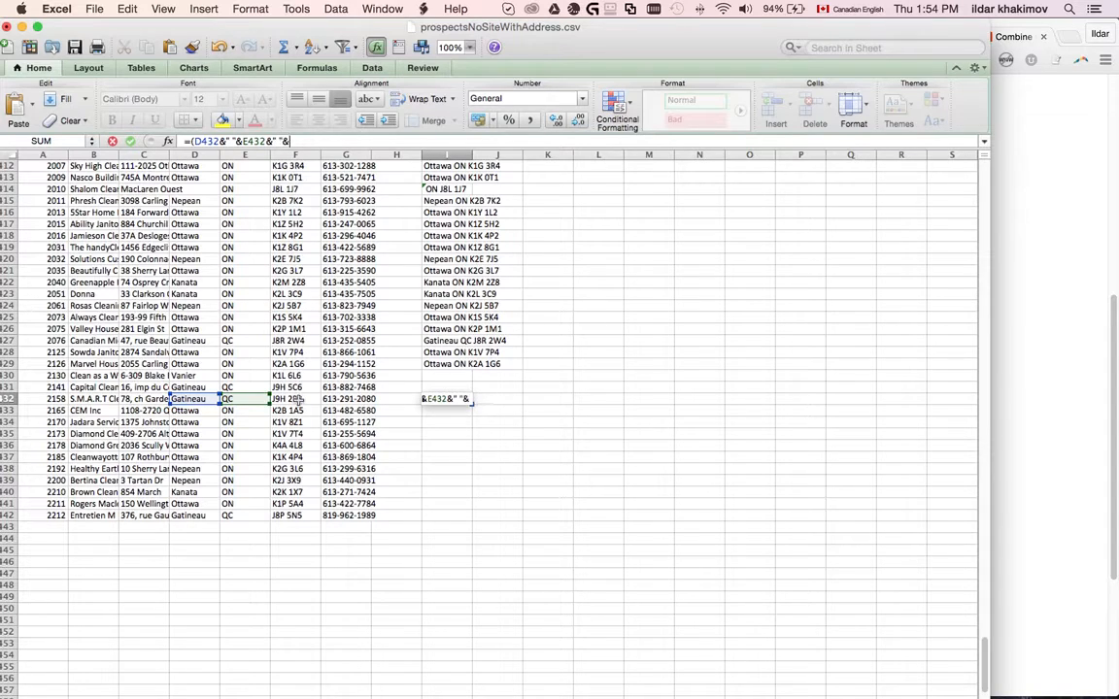
pyautogui.click(296, 398)
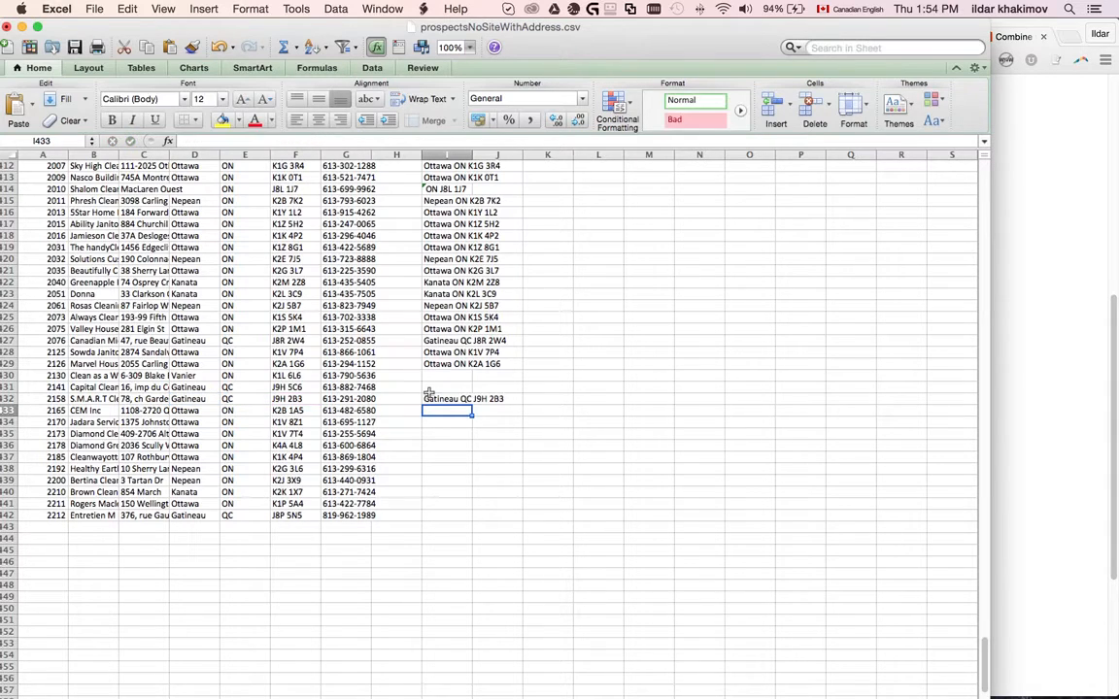
pyautogui.click(447, 398)
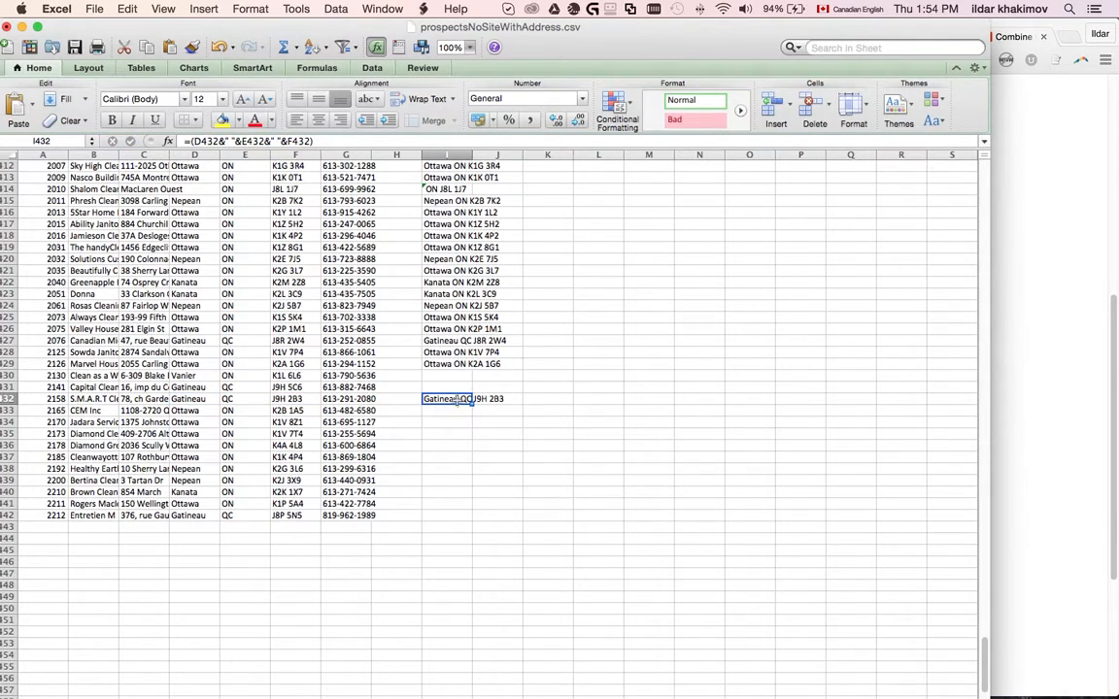
pyautogui.moveTo(470, 402)
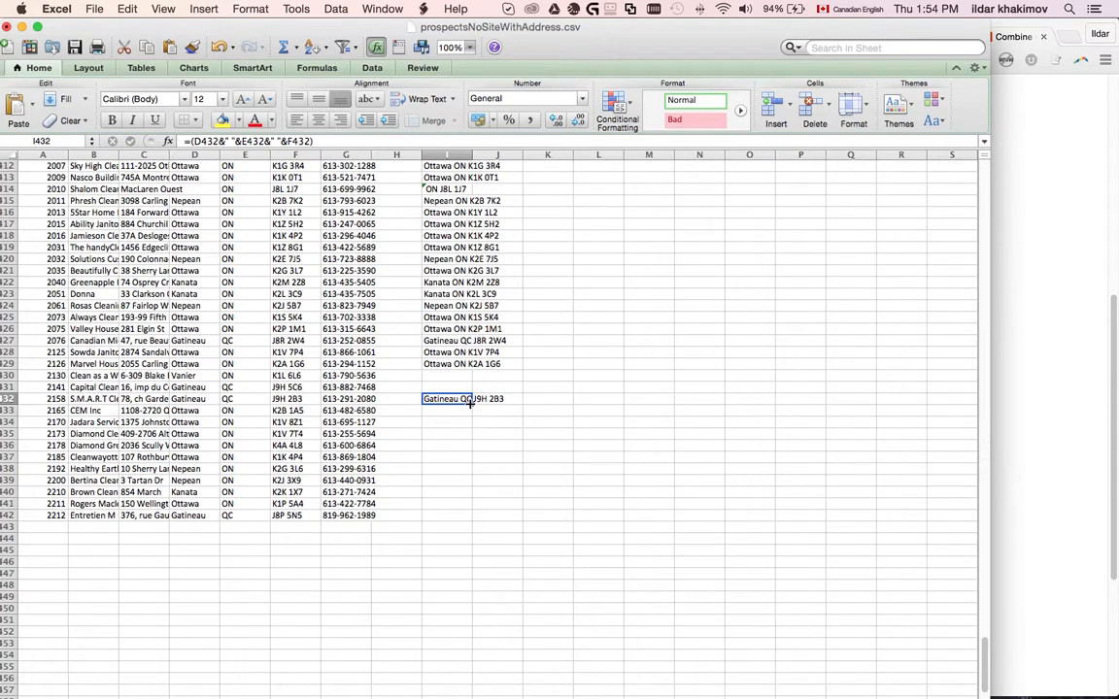
# - Fill the merged-address formula from I432 down to the last data row
pyautogui.moveTo(447, 399); pyautogui.dragTo(447, 529)
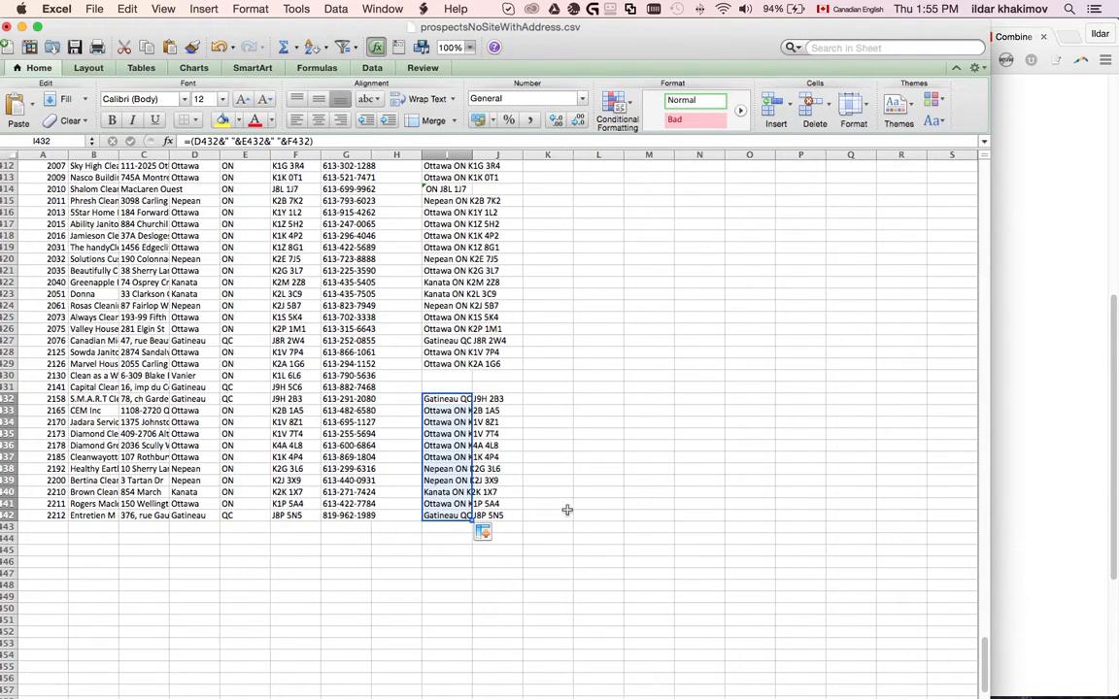
pyautogui.moveTo(586, 501)
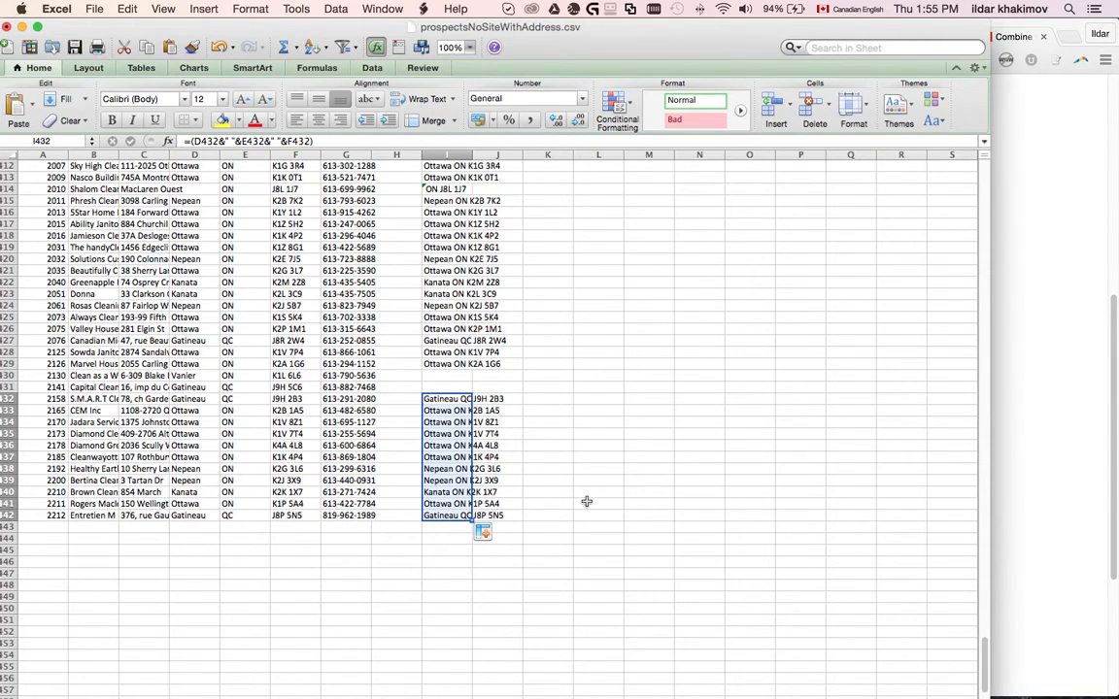
pyautogui.moveTo(606, 449)
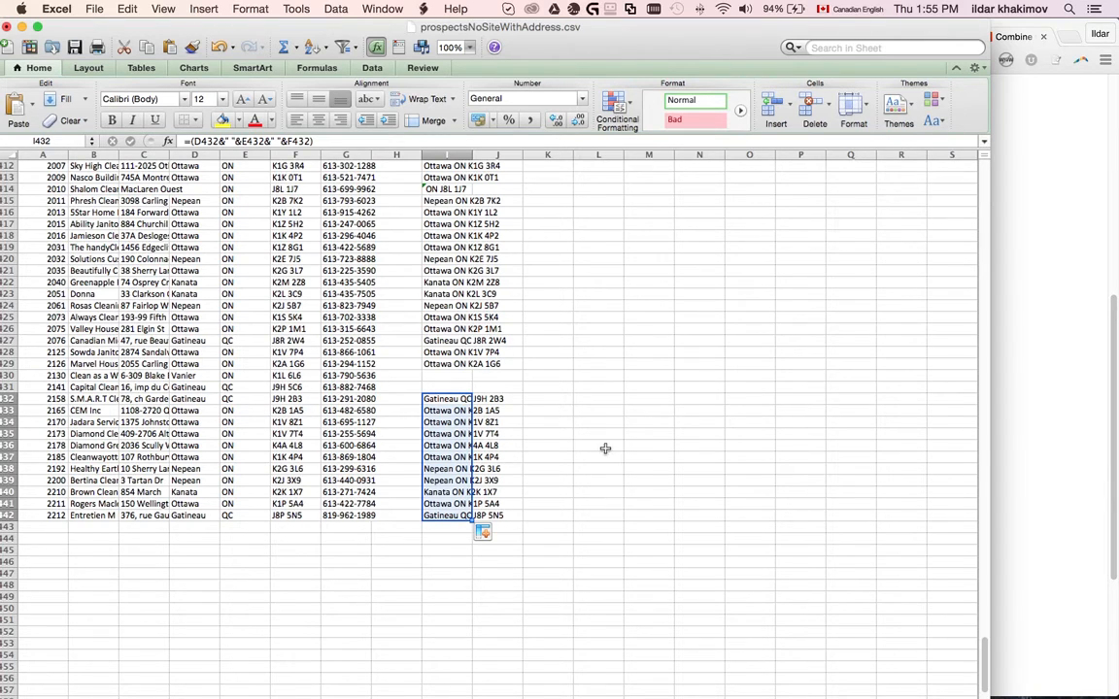